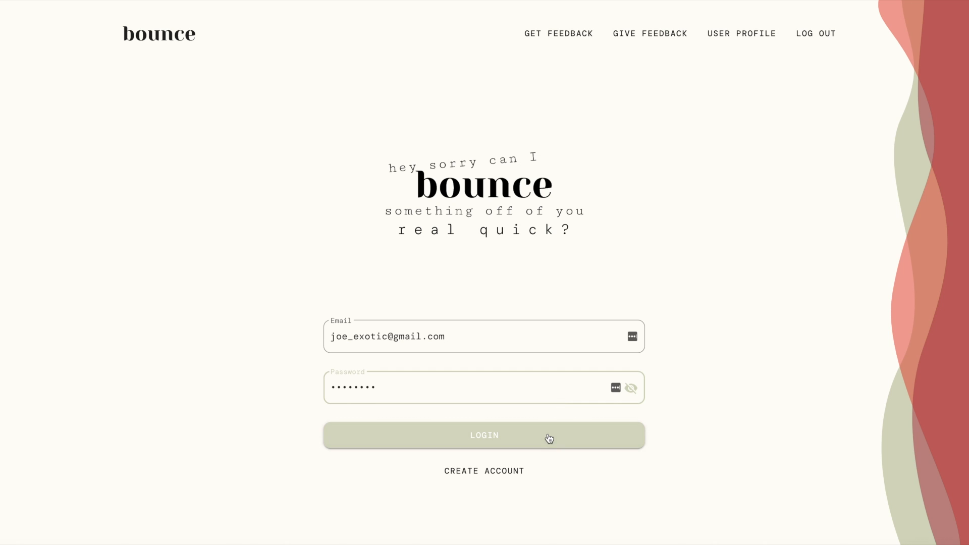
Log in to Bounce and enter the name 'J' to continue onboarding.
left_click(484, 435)
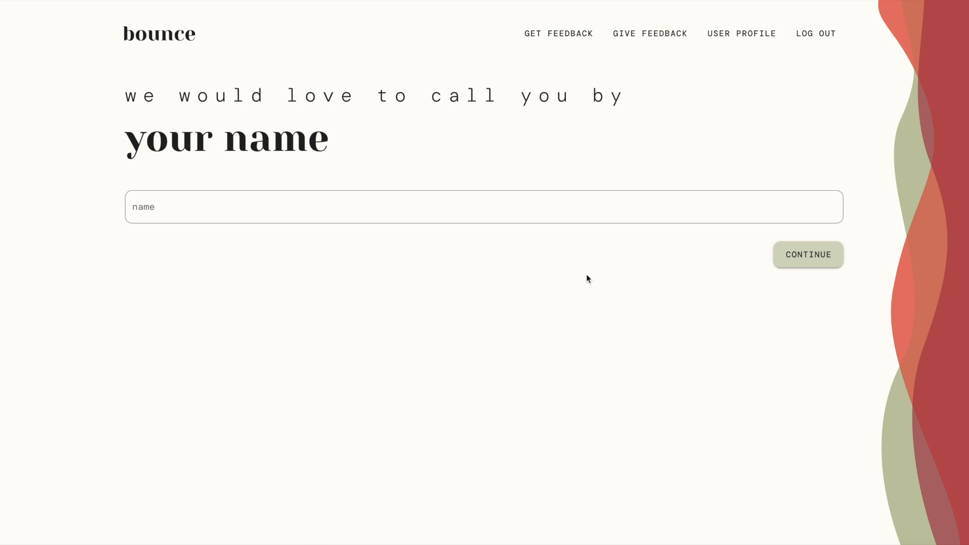
type("J")
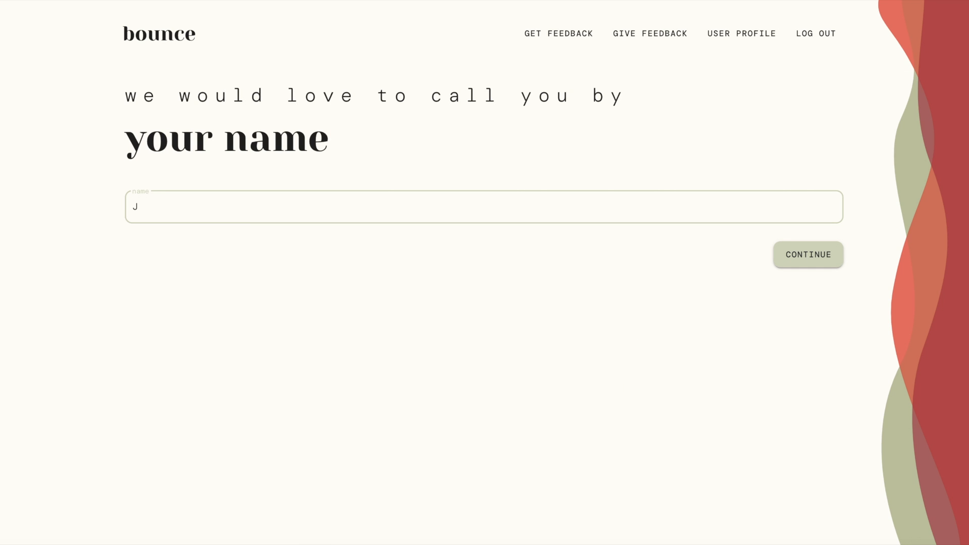
left_click(807, 254)
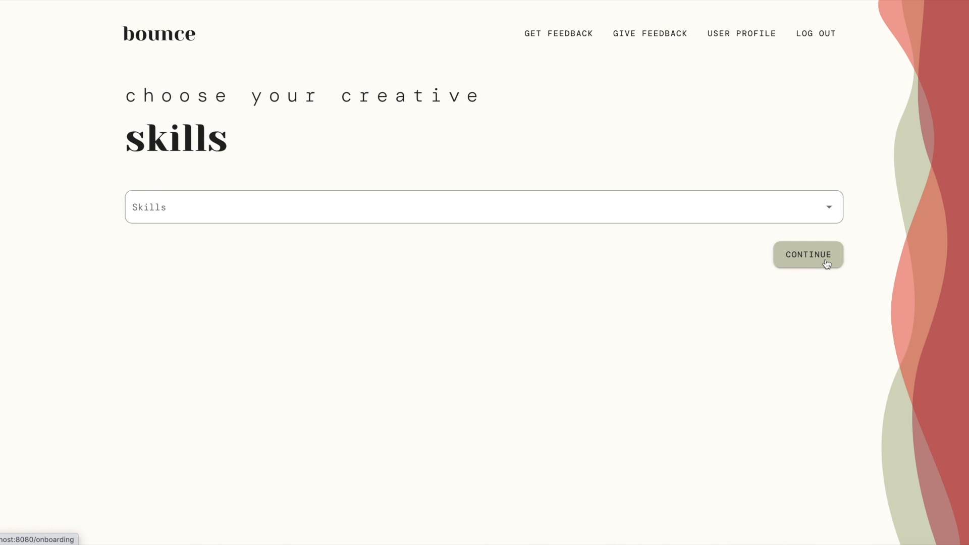
Choose Graphic Artist and Designer as your creative skills and submit them.
left_click(484, 207)
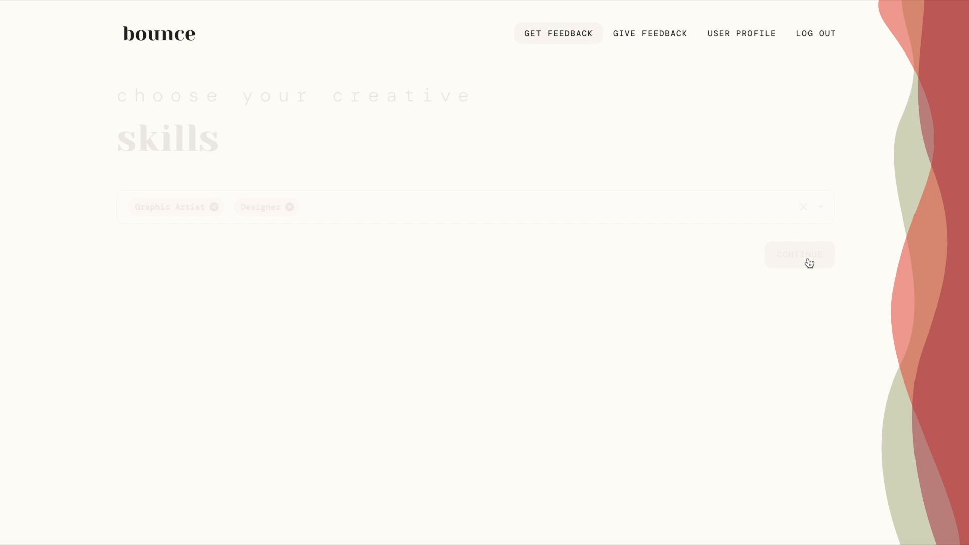
left_click(799, 253)
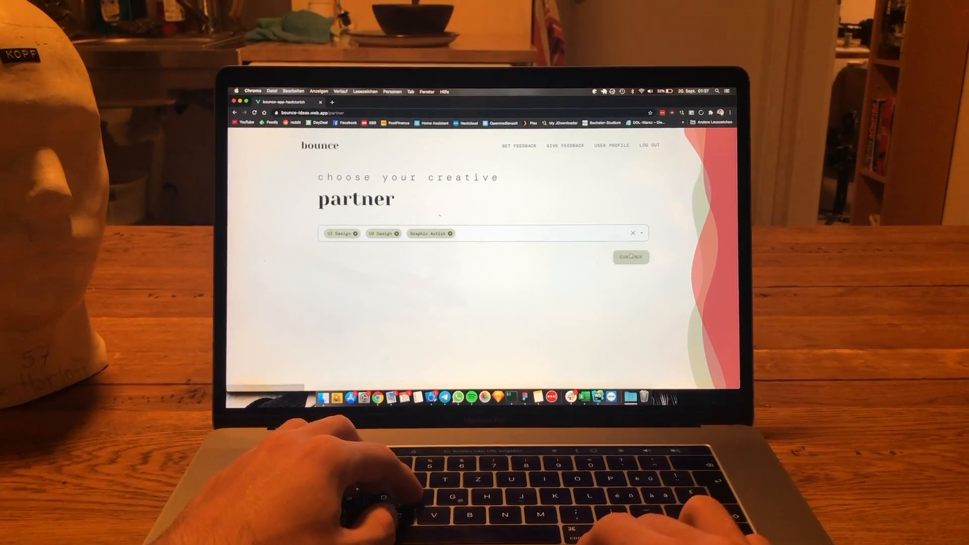
Launch the 'Great new Project Idea!' session and draw a blue zigzag inside the grey rectangle.
left_click(630, 257)
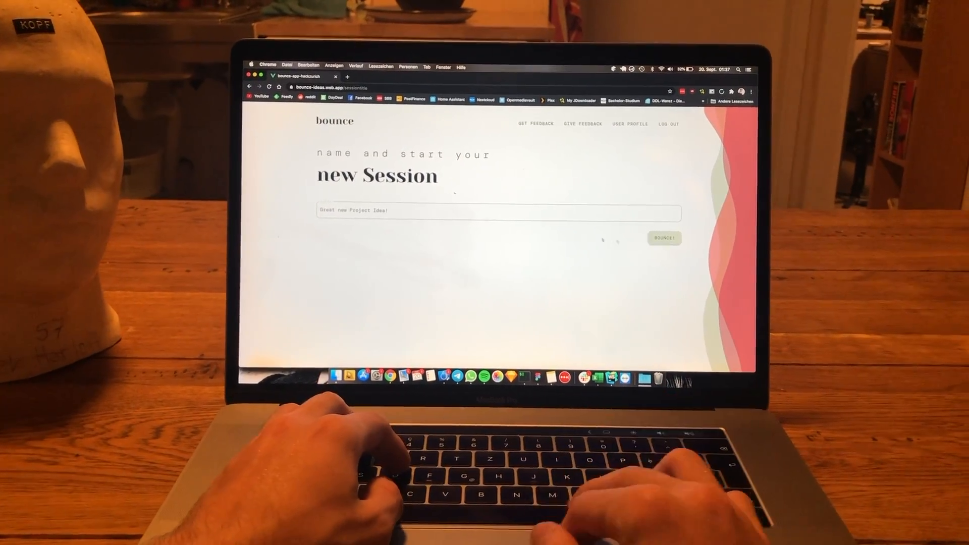
left_click(663, 239)
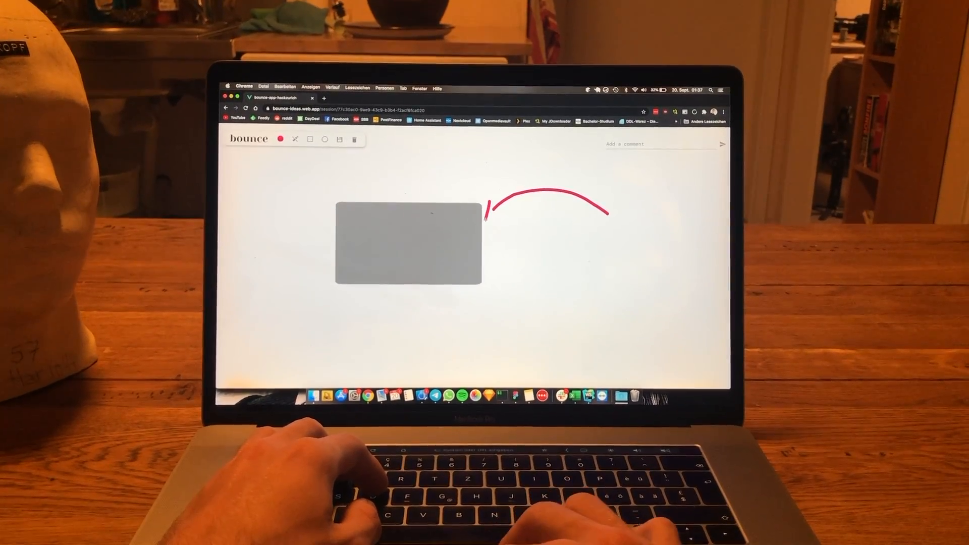
left_click(280, 138)
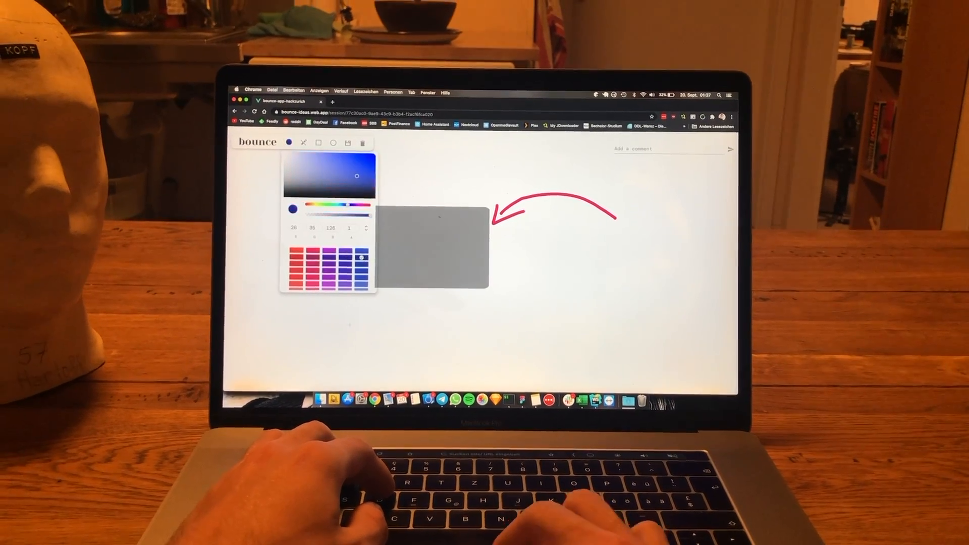
left_click_drag(371, 262, 445, 247)
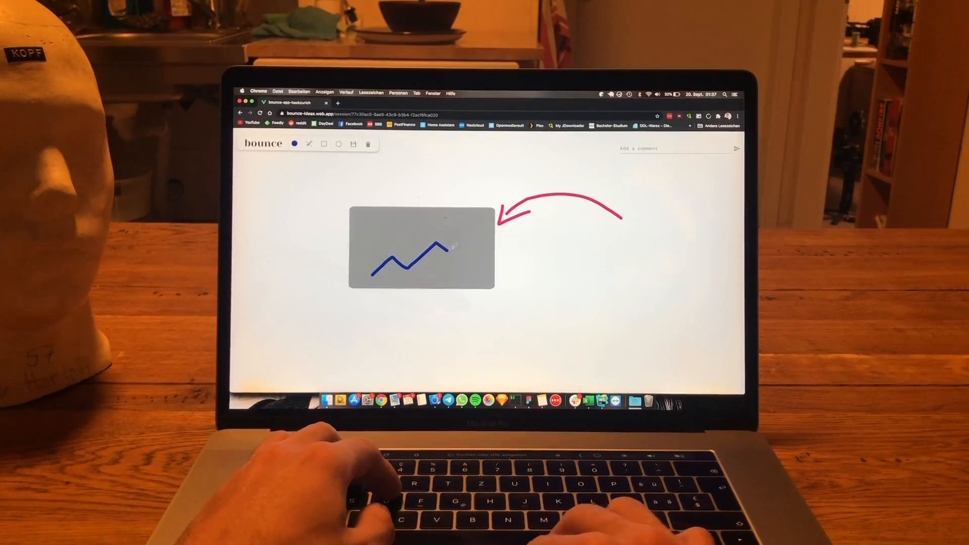